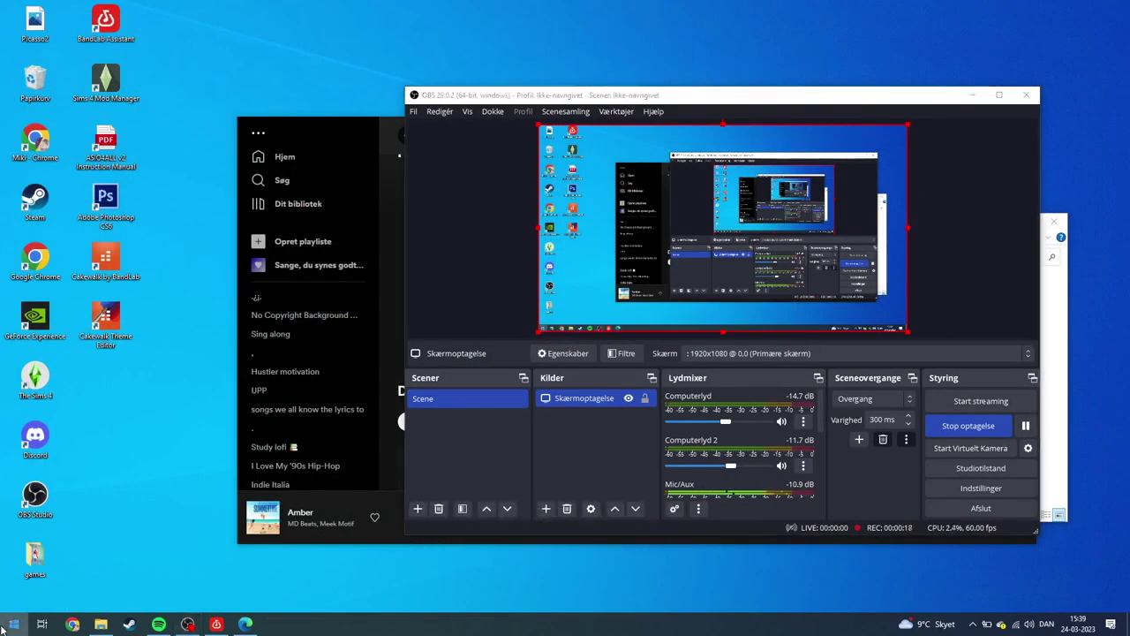
# Search the Start menu for 'fjern' to find Add or remove programs
pyautogui.click(12, 625)
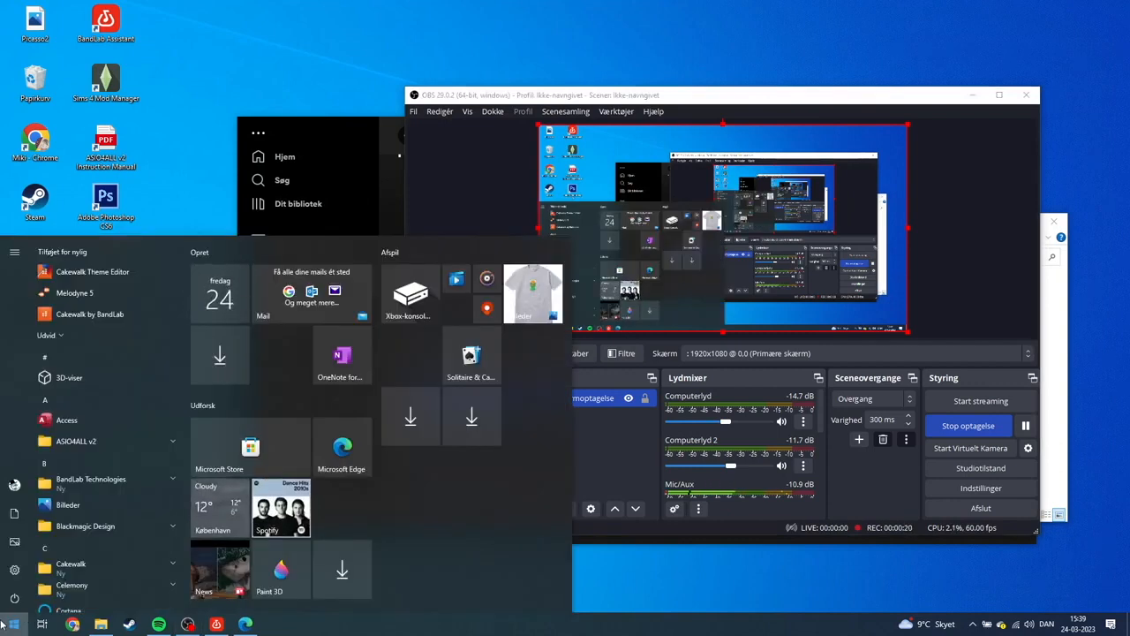
pyautogui.write('fjern')
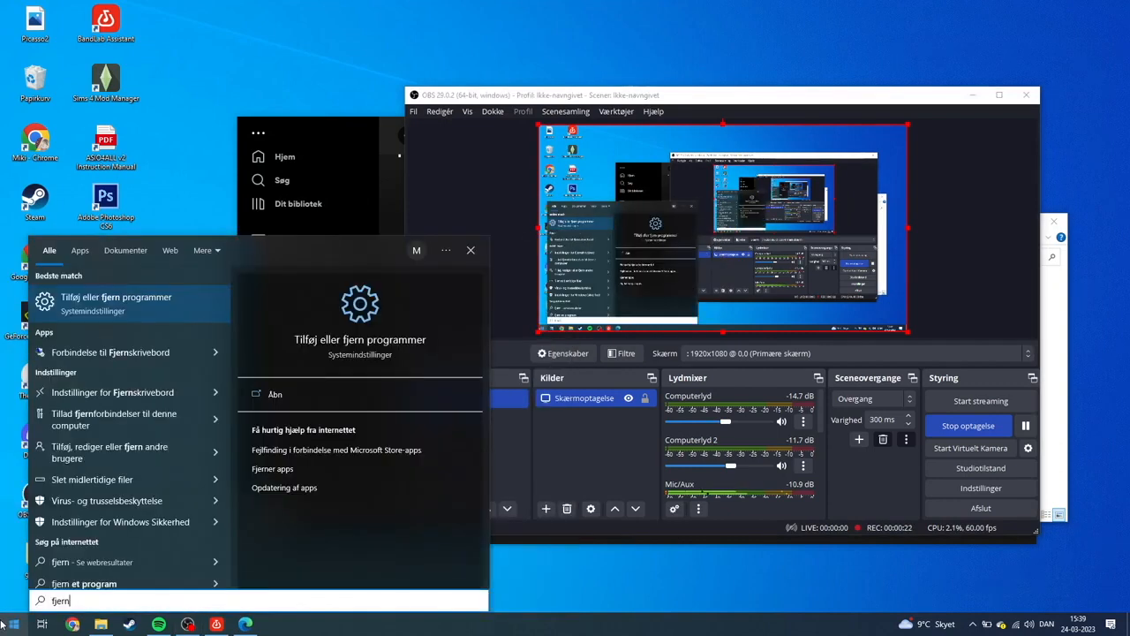
# Go to Apps & features and expand the BandLab Assistant 10.2.0 entry
pyautogui.click(116, 304)
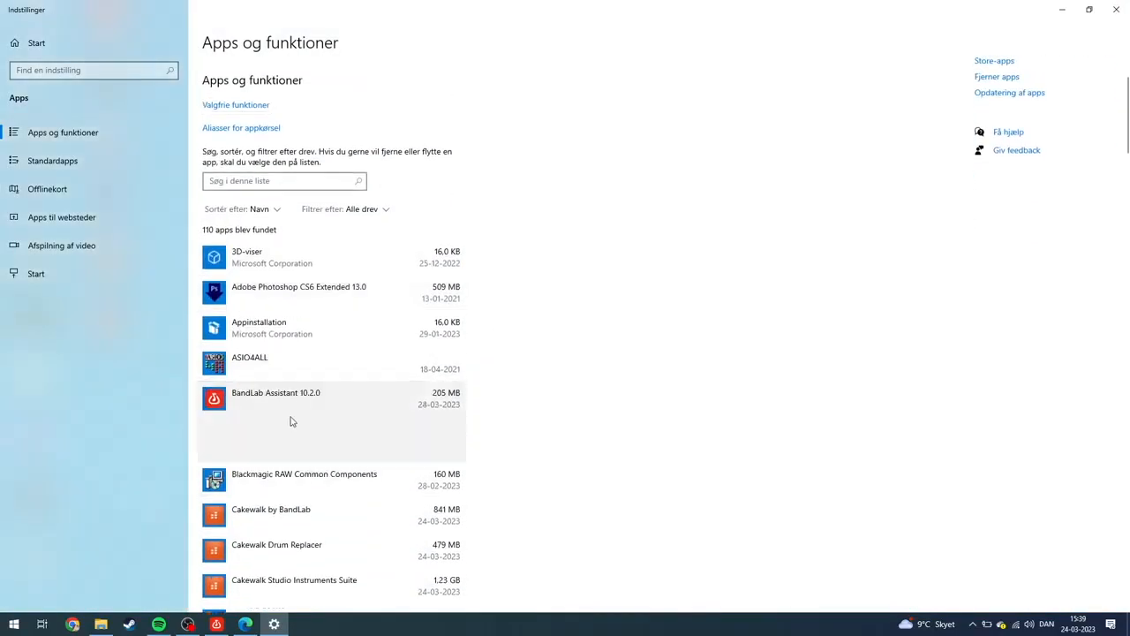
pyautogui.scroll(-3)
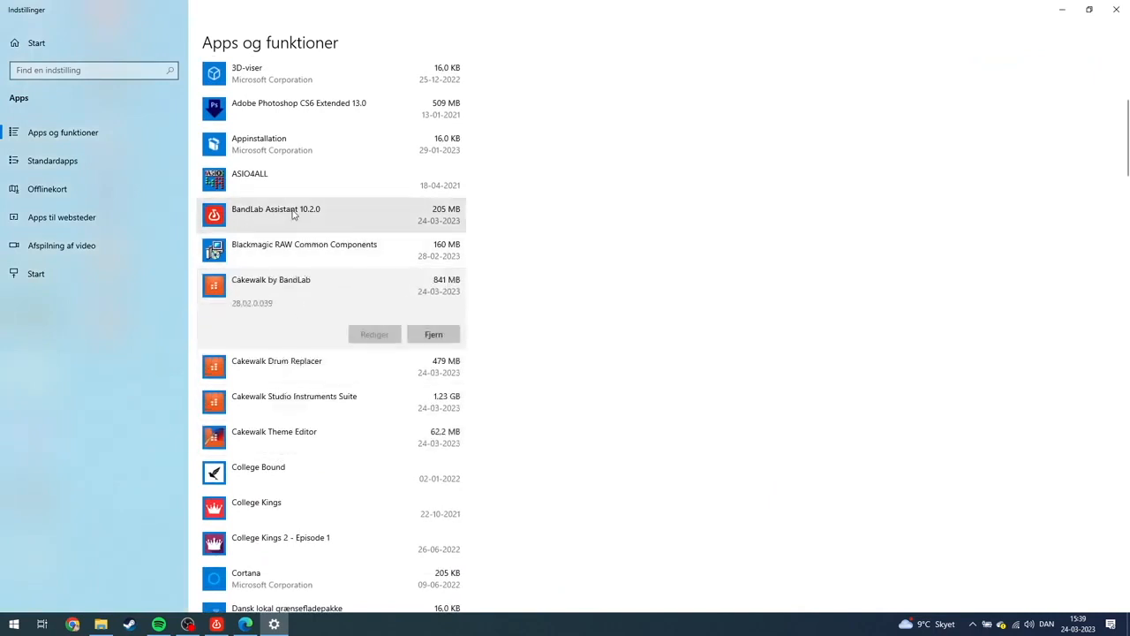
pyautogui.click(276, 216)
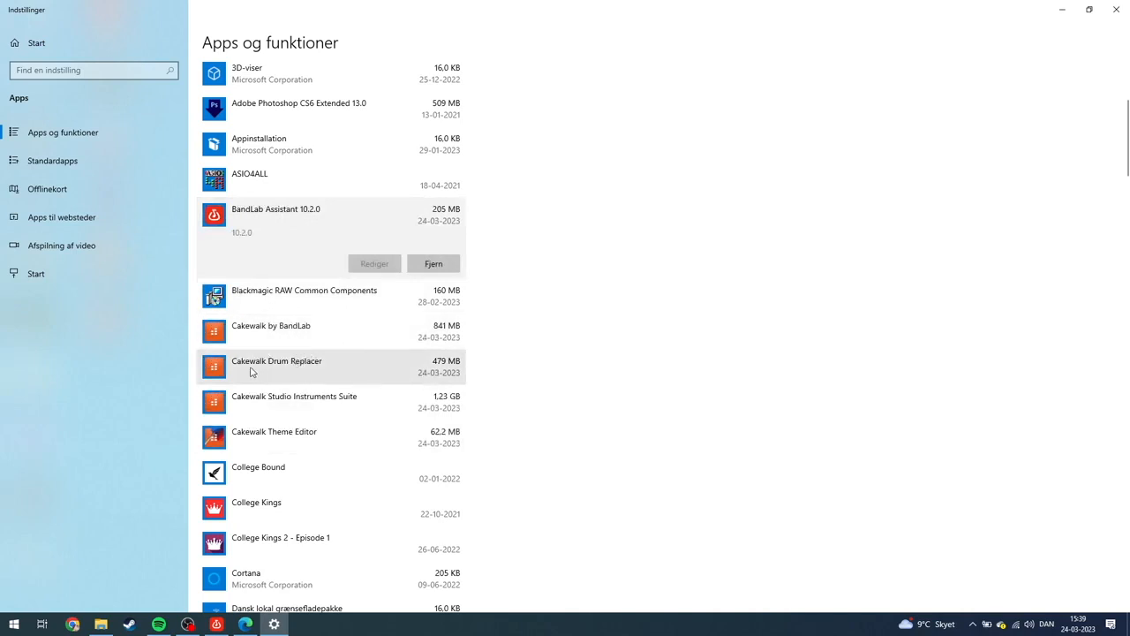
pyautogui.moveTo(279, 403)
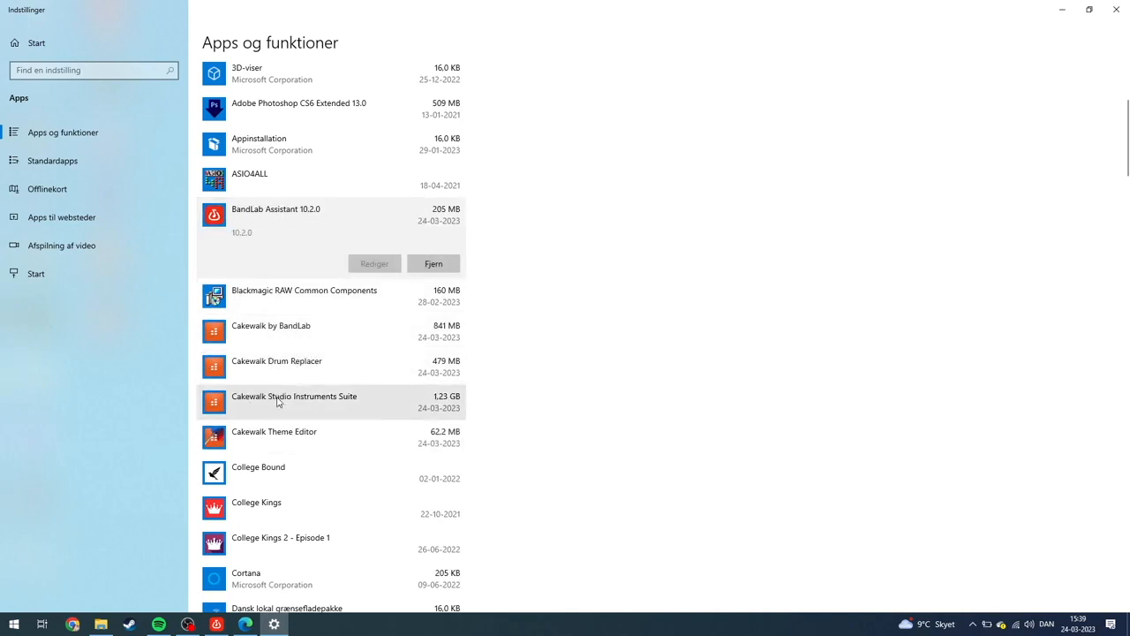
pyautogui.moveTo(360, 415)
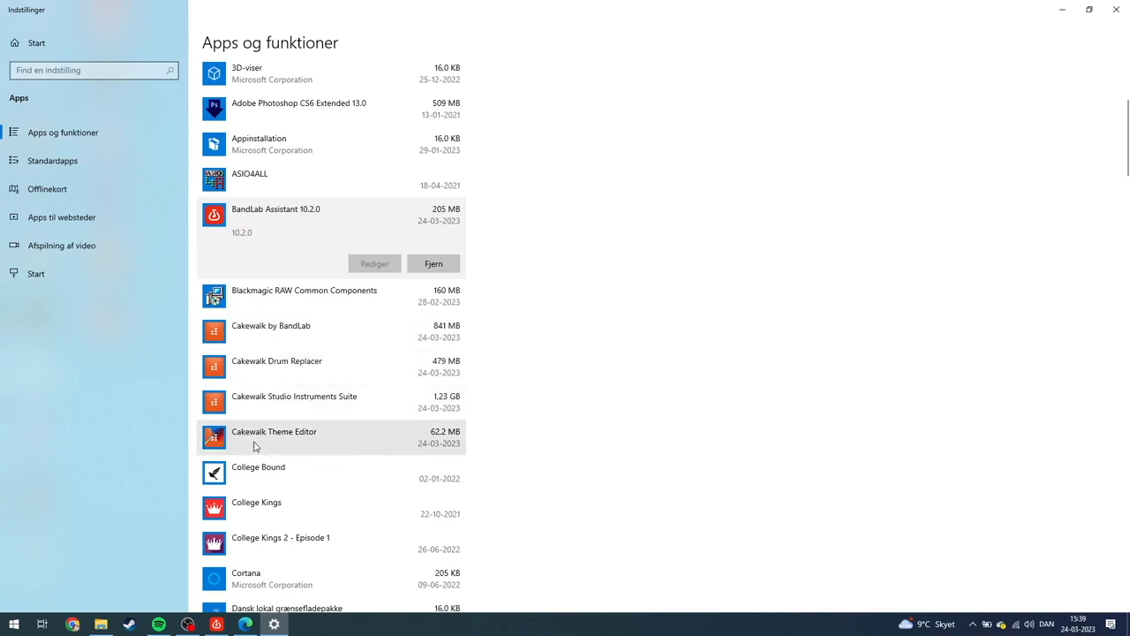
pyautogui.moveTo(434, 263)
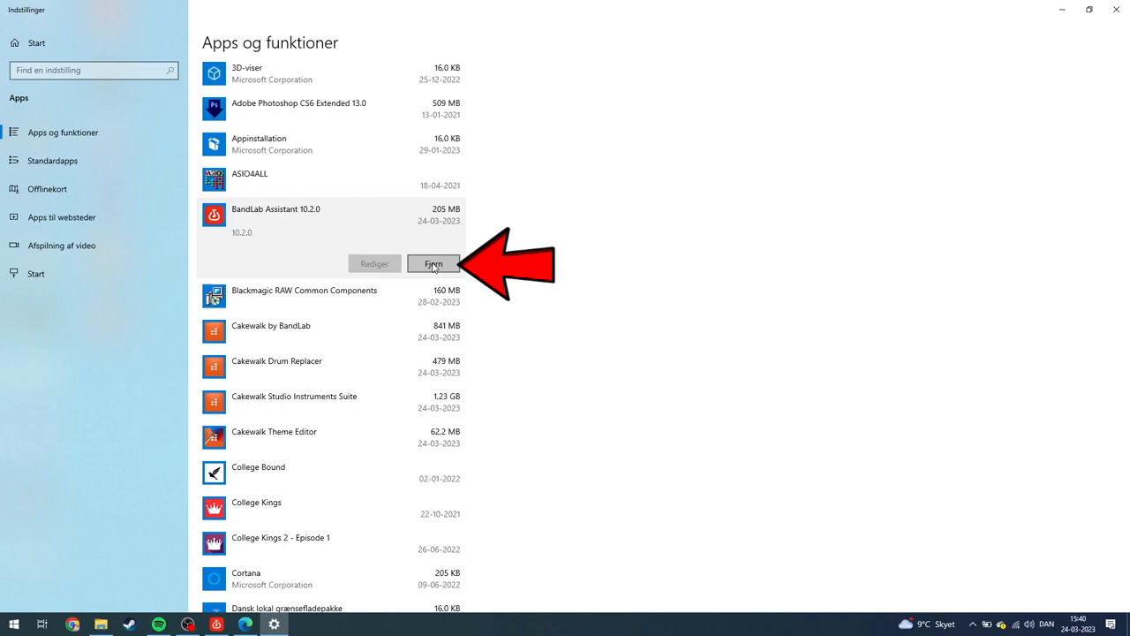
# Uninstall BandLab Assistant, confirming Fjern and Ja and dismissing the missing-uninstaller error
pyautogui.click(434, 263)
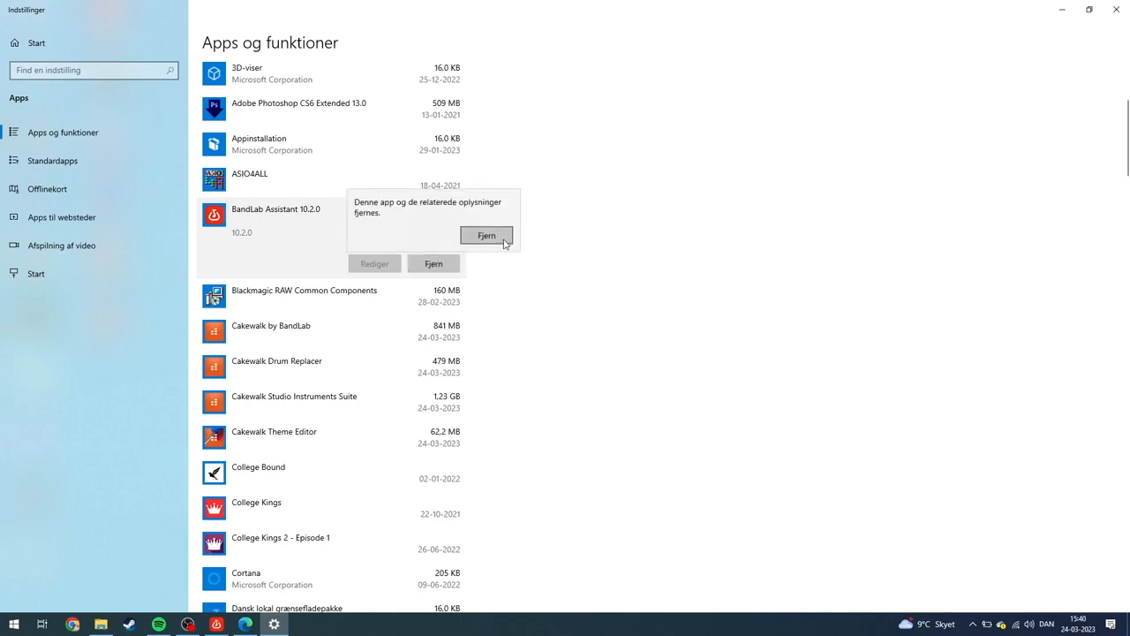
pyautogui.click(485, 235)
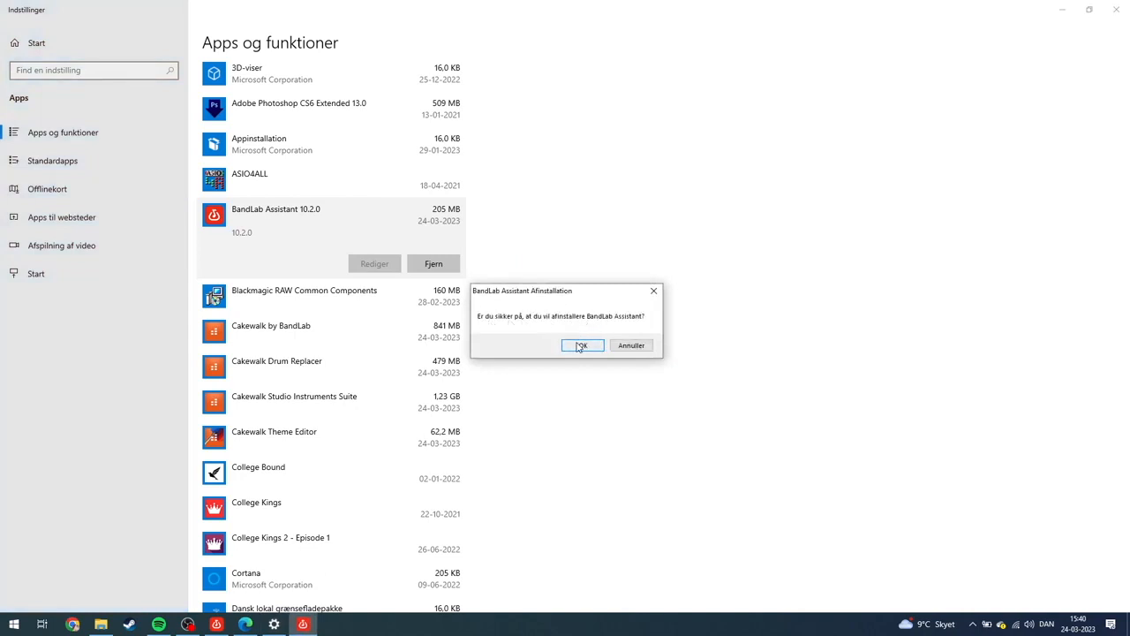
pyautogui.click(581, 345)
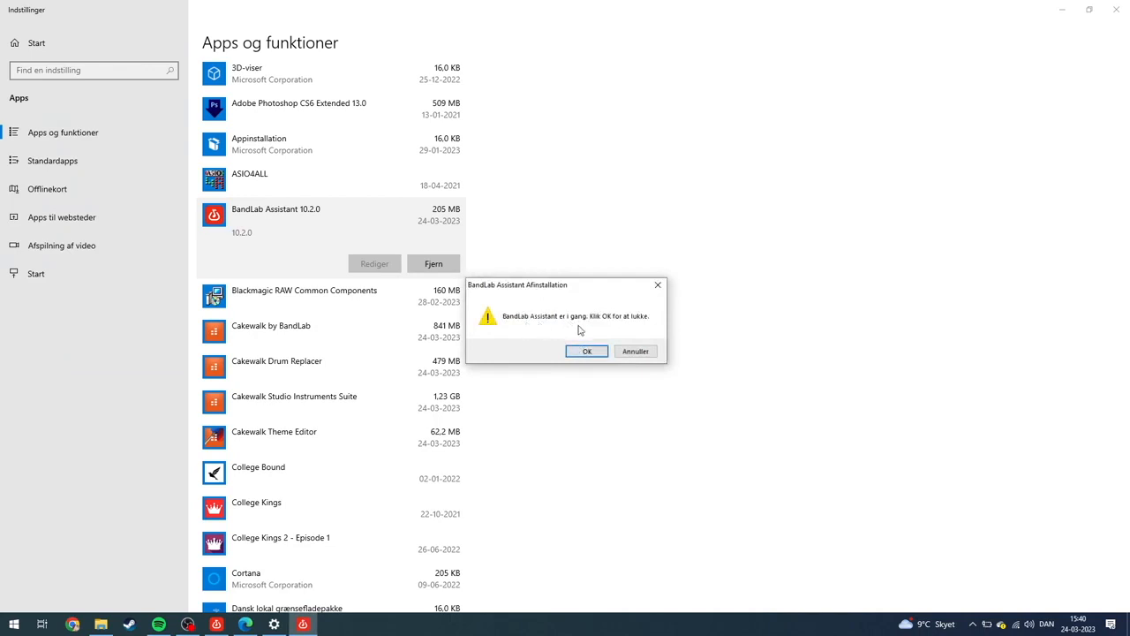
pyautogui.click(586, 349)
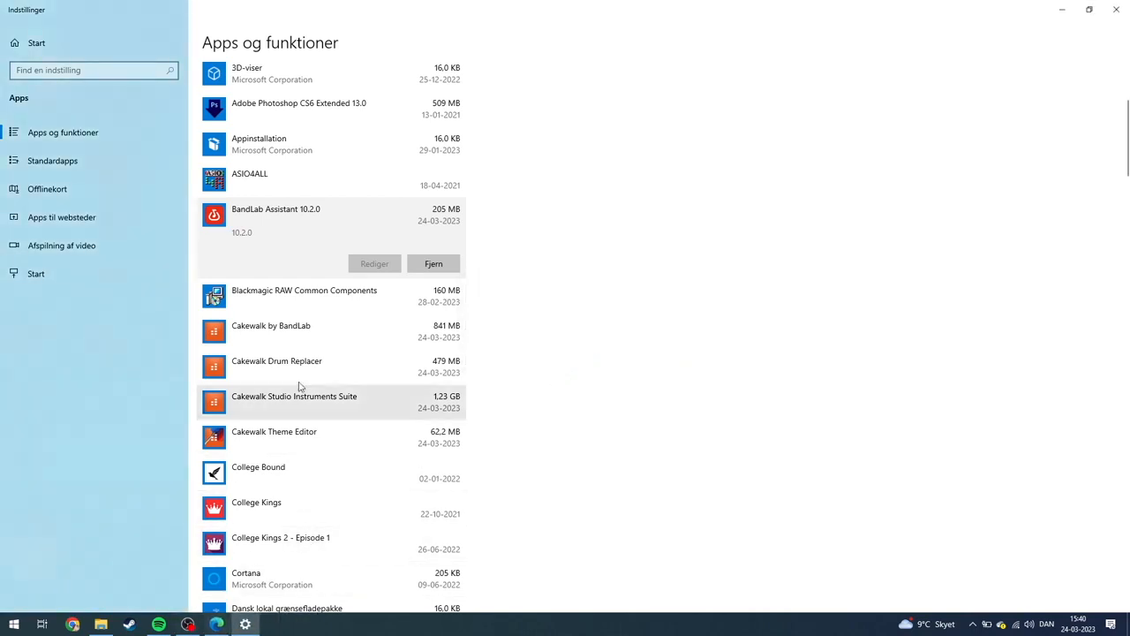
pyautogui.click(432, 263)
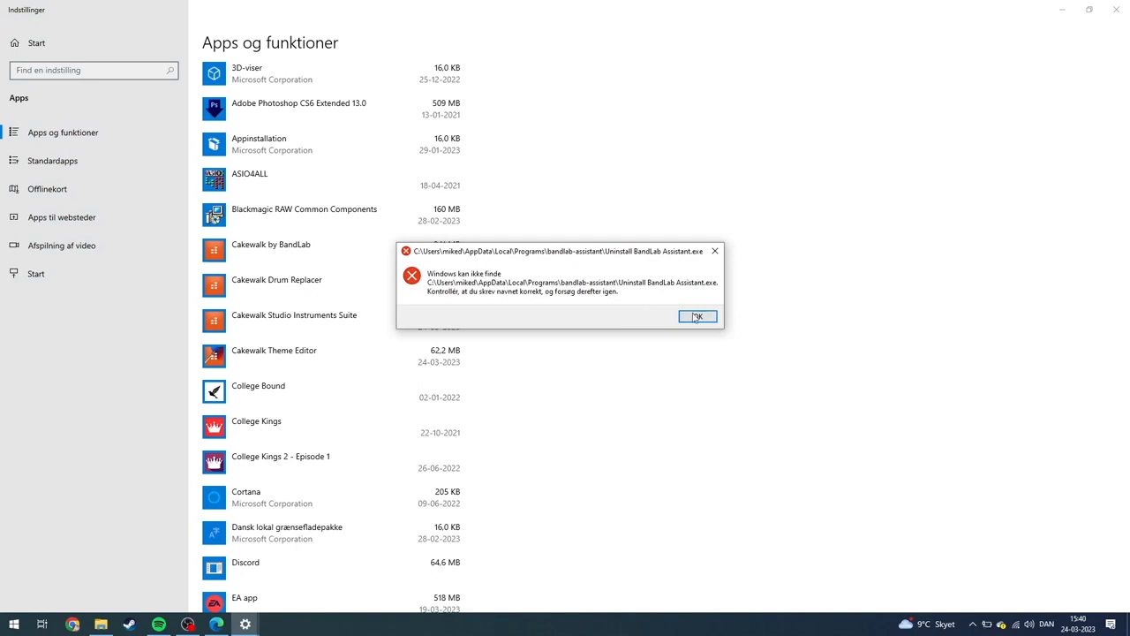
pyautogui.click(698, 316)
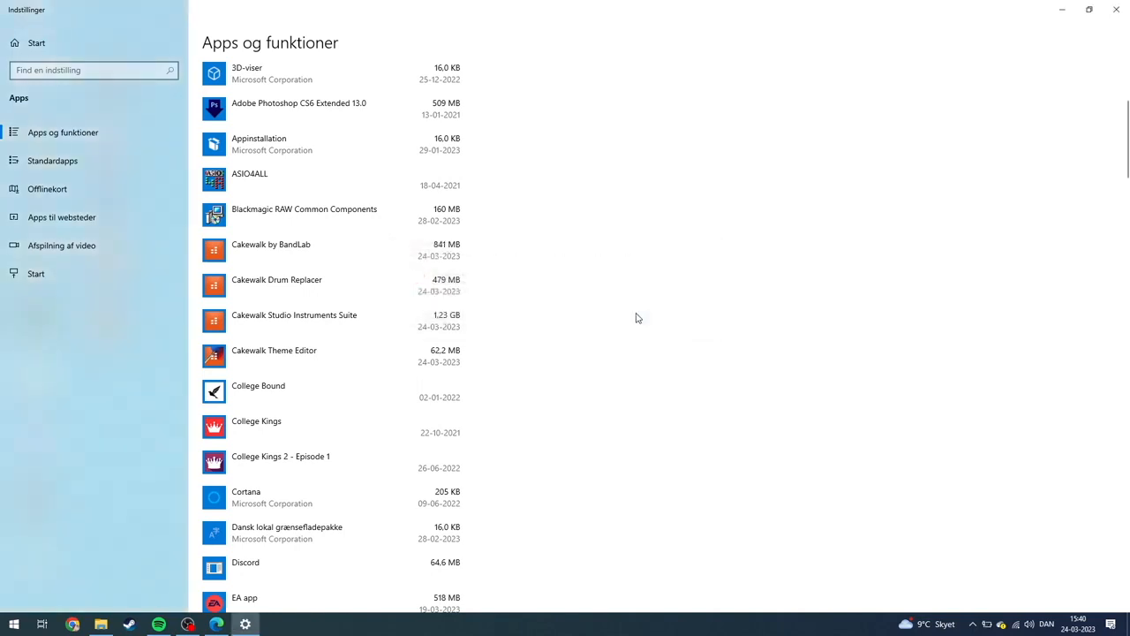
# Uninstall Cakewalk Drum Replacer via Cakewalk by BandLab's Fjern, removing all shared files with Yes to All
pyautogui.click(435, 298)
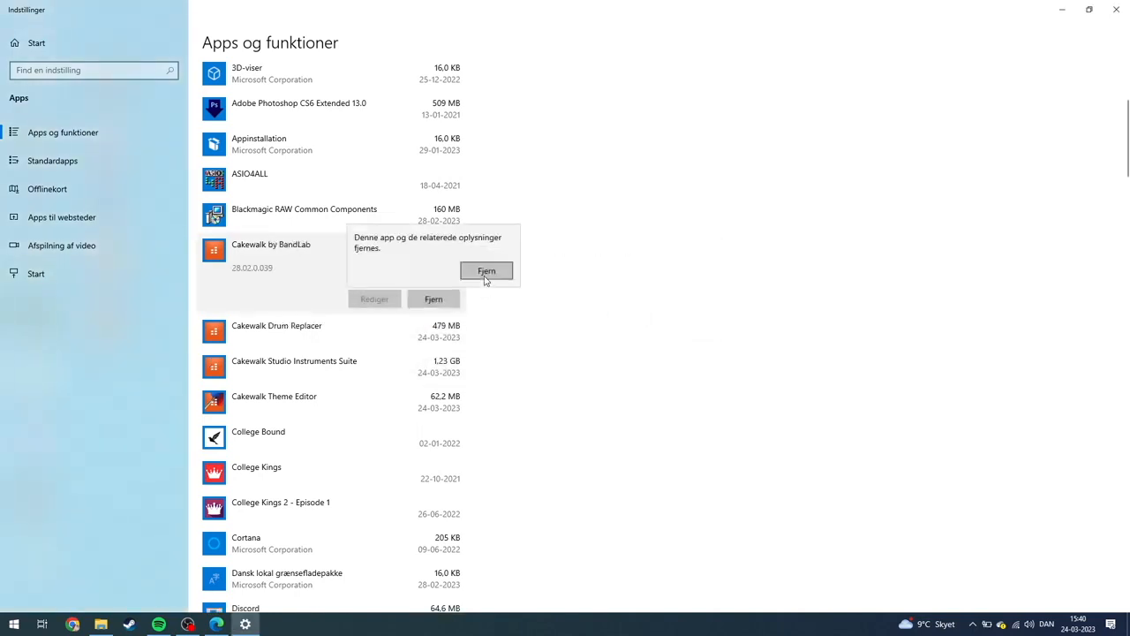
pyautogui.click(486, 270)
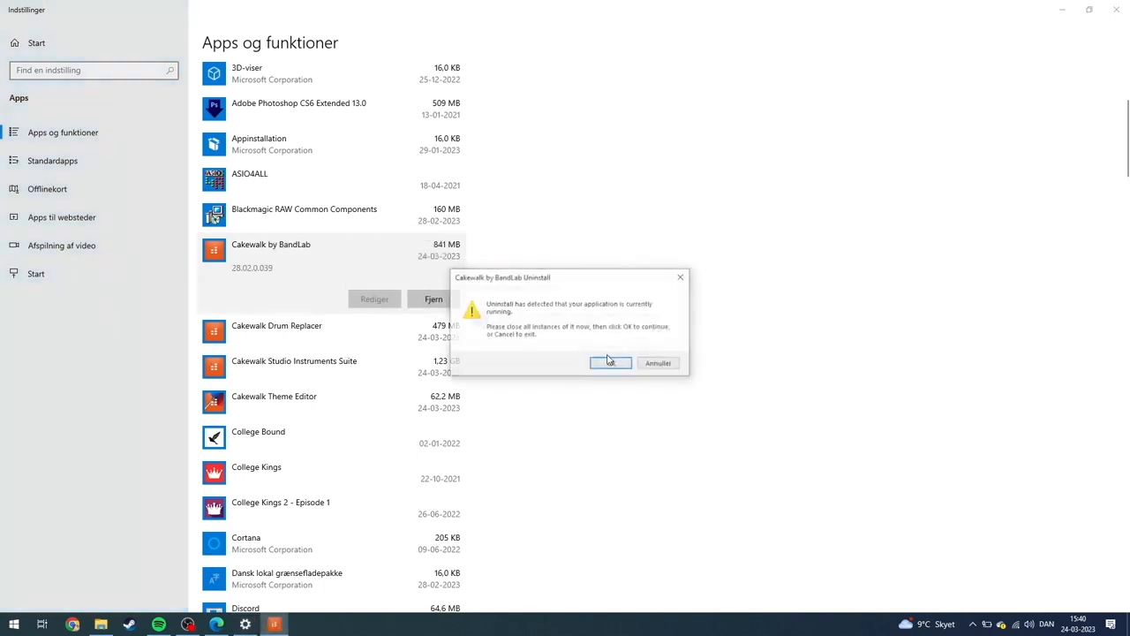
pyautogui.click(609, 362)
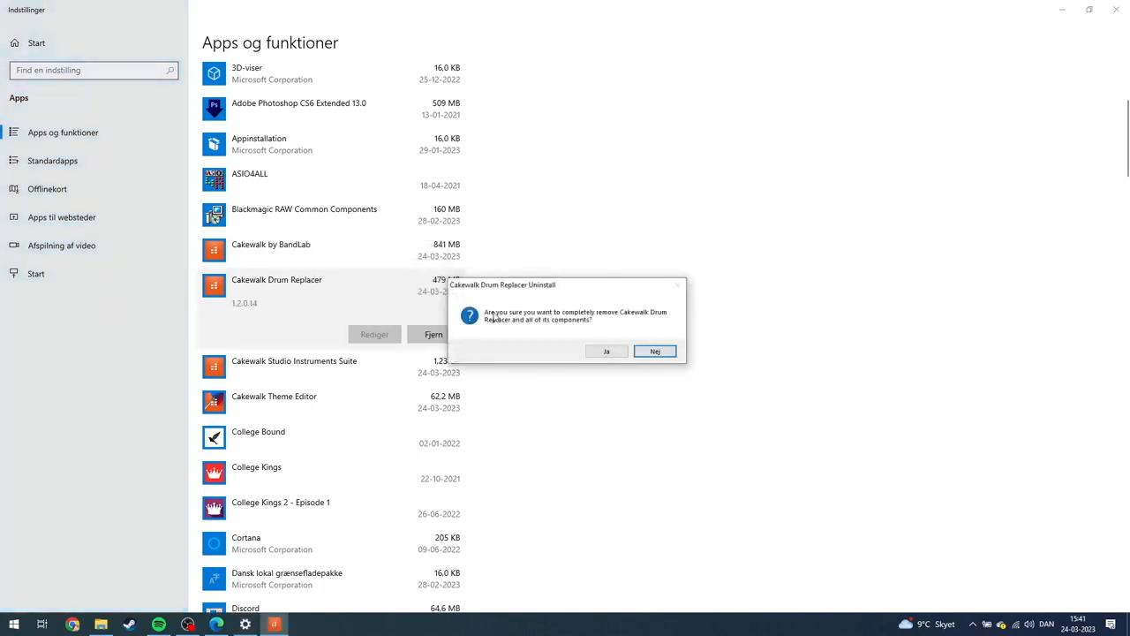
pyautogui.click(608, 349)
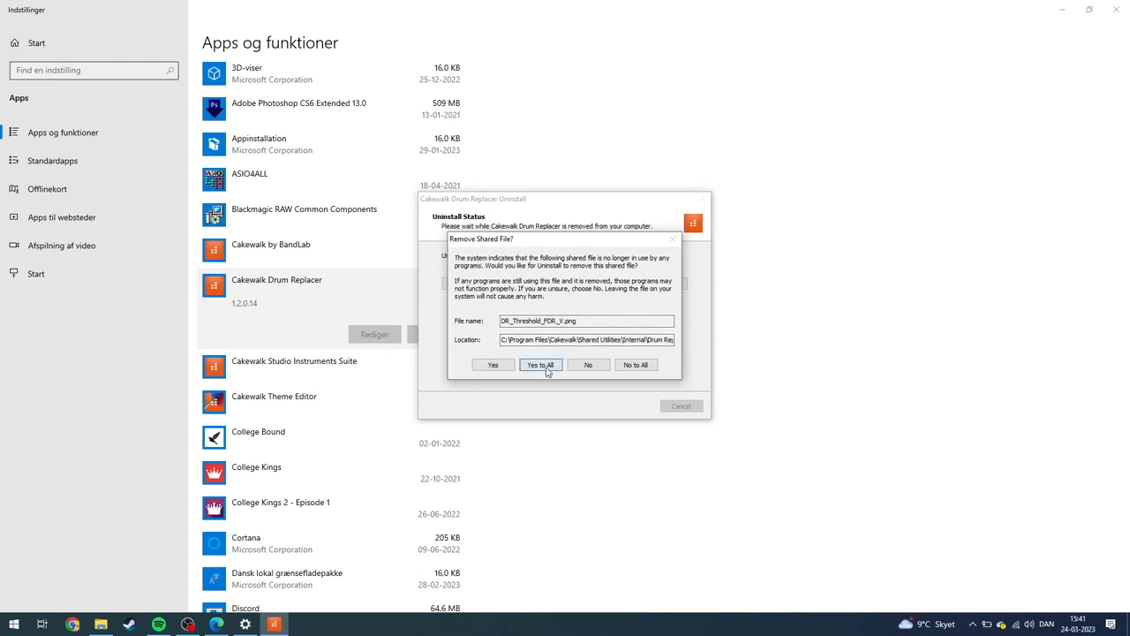
pyautogui.click(540, 364)
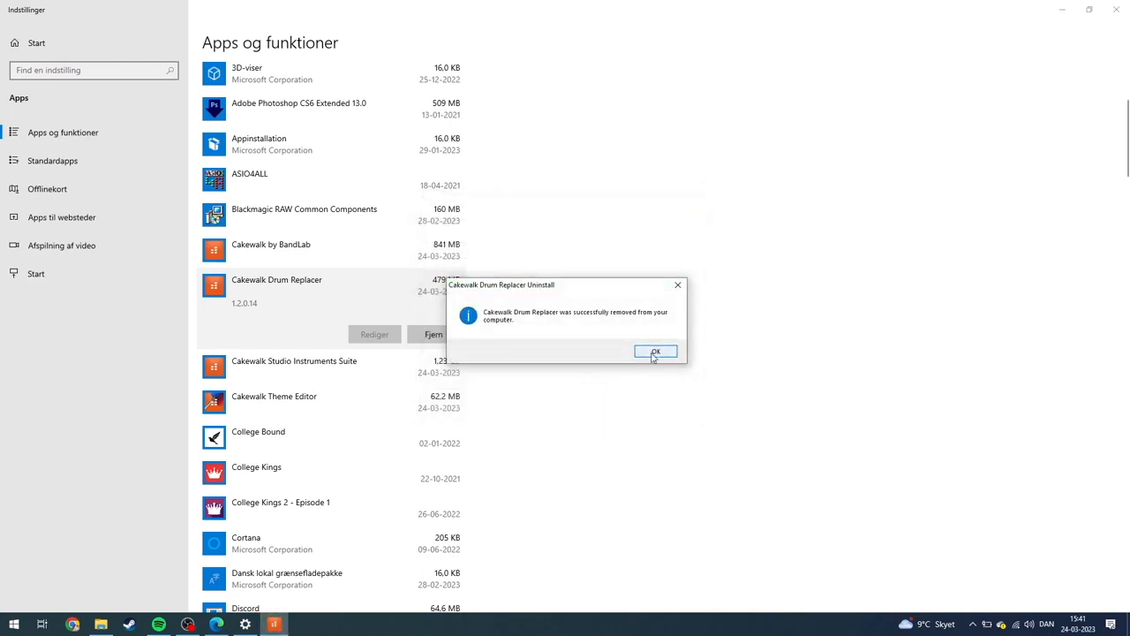
pyautogui.click(655, 351)
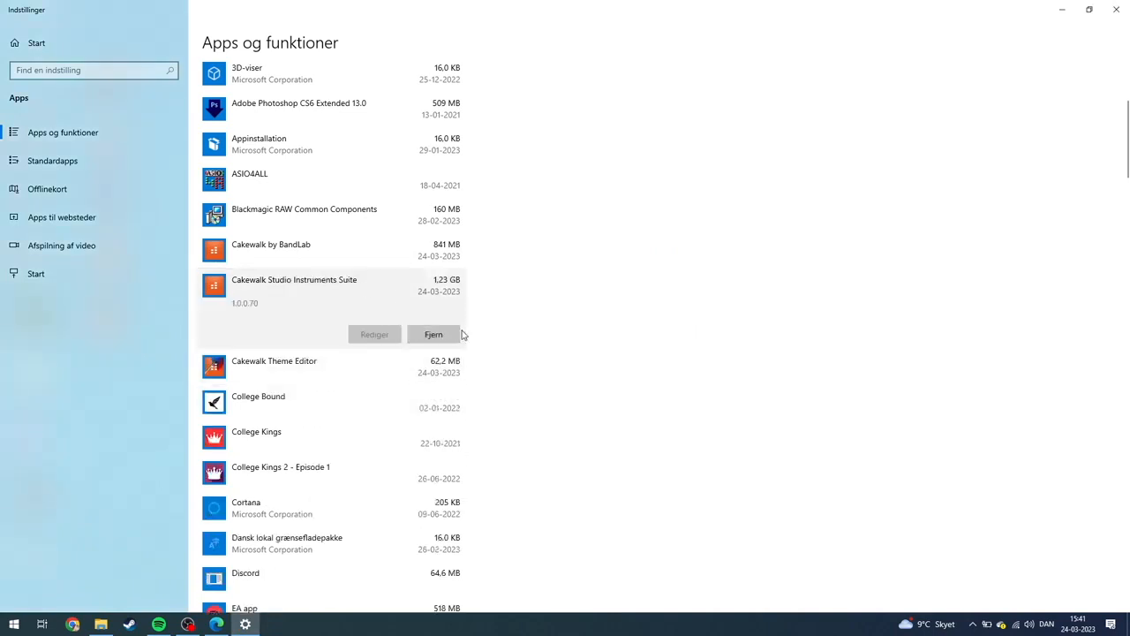
# Uninstall Cakewalk Studio Instruments Suite, confirming Ja and OK, then start Fjern on Cakewalk Theme Editor
pyautogui.click(434, 334)
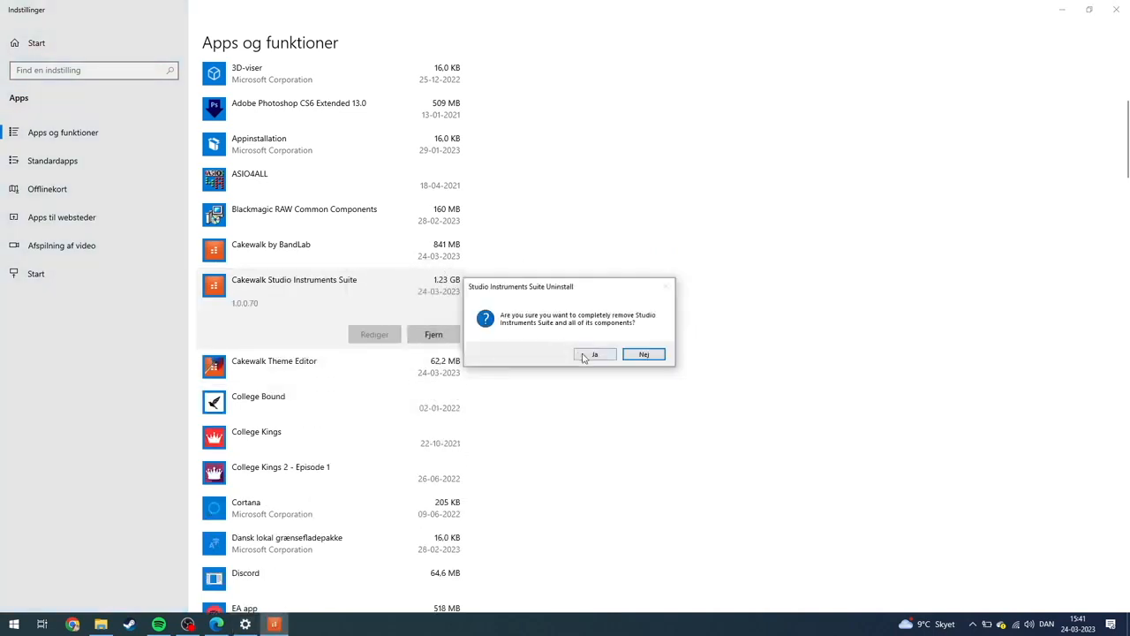
pyautogui.click(593, 353)
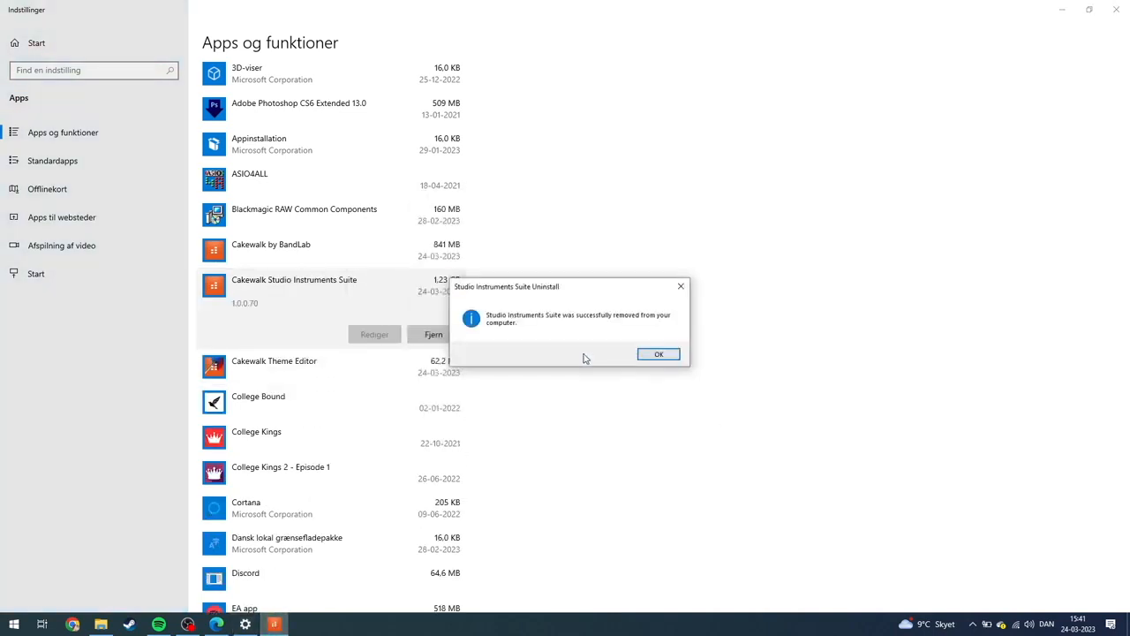
pyautogui.click(657, 353)
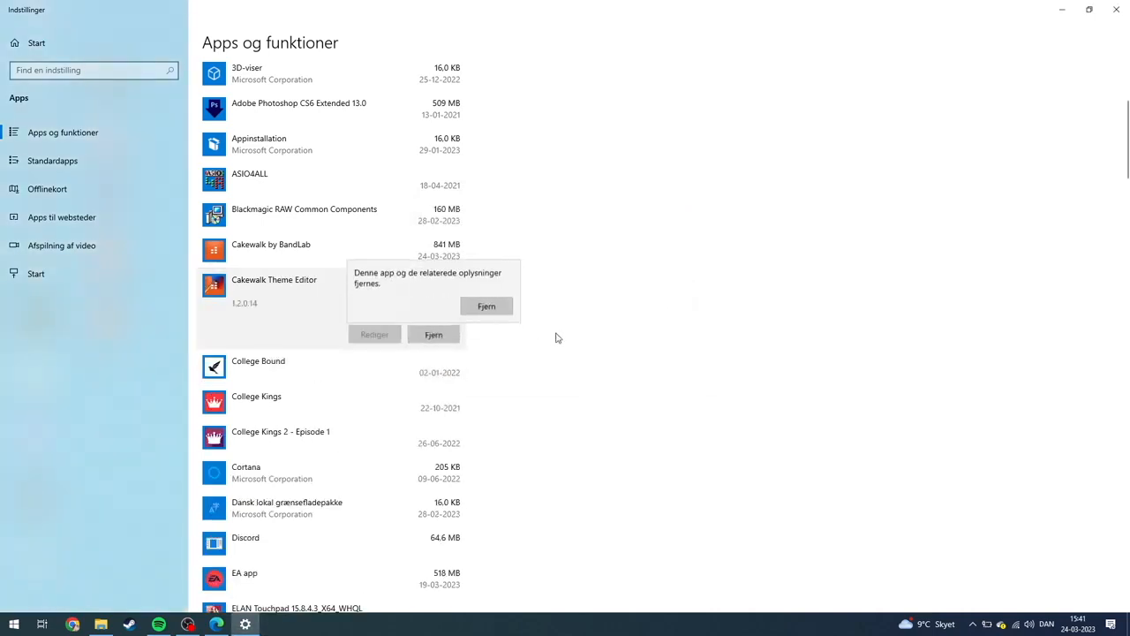
pyautogui.click(486, 306)
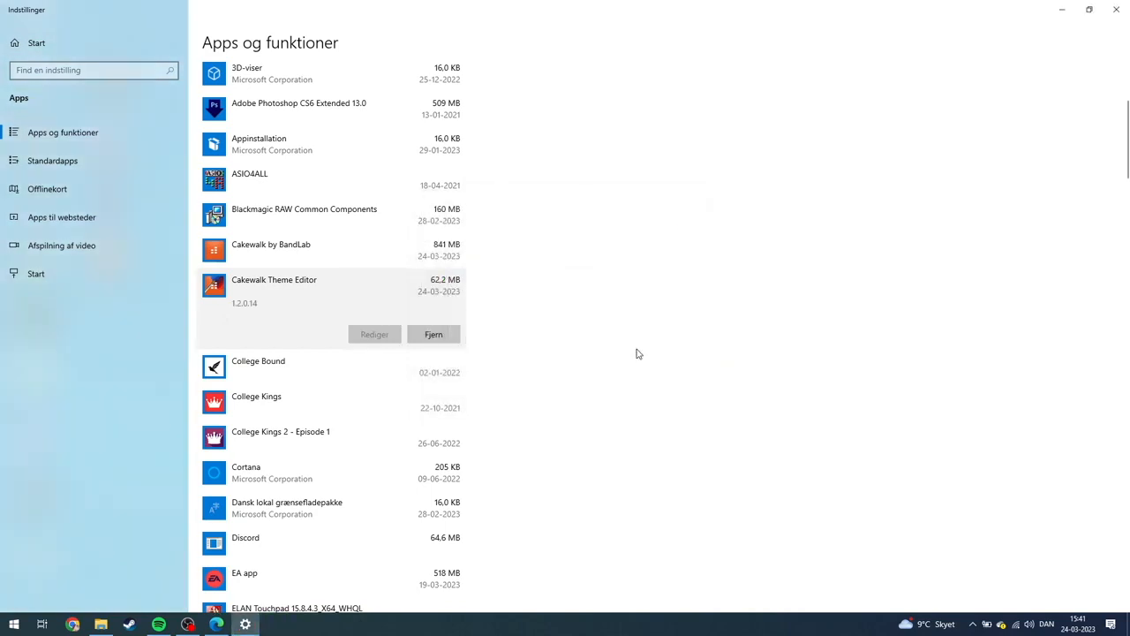
pyautogui.scroll(-3)
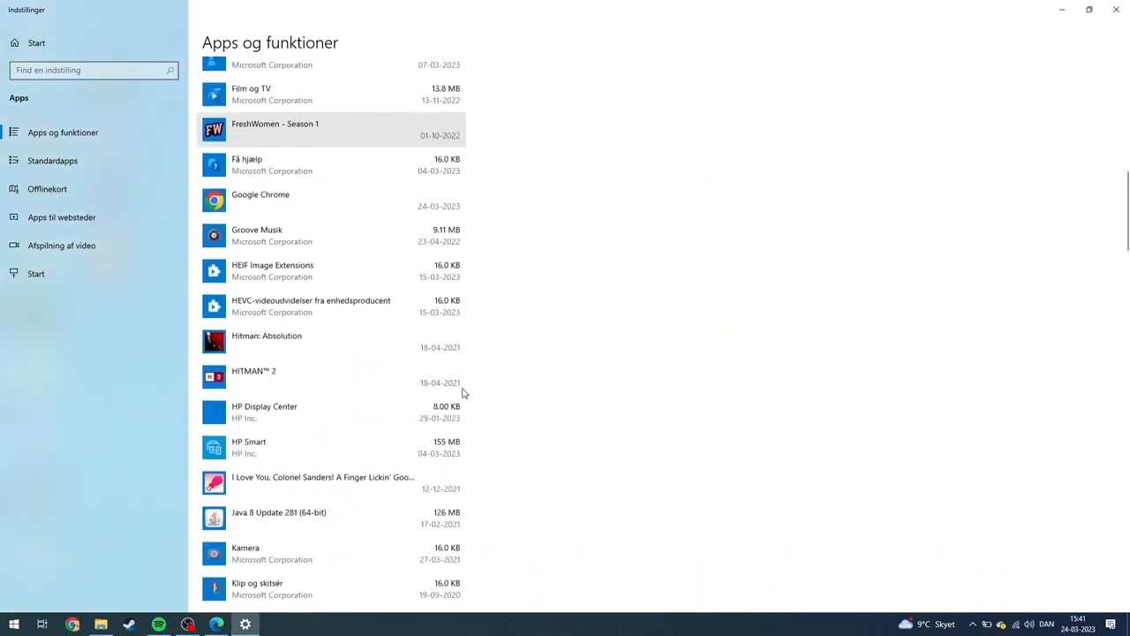
pyautogui.scroll(-3)
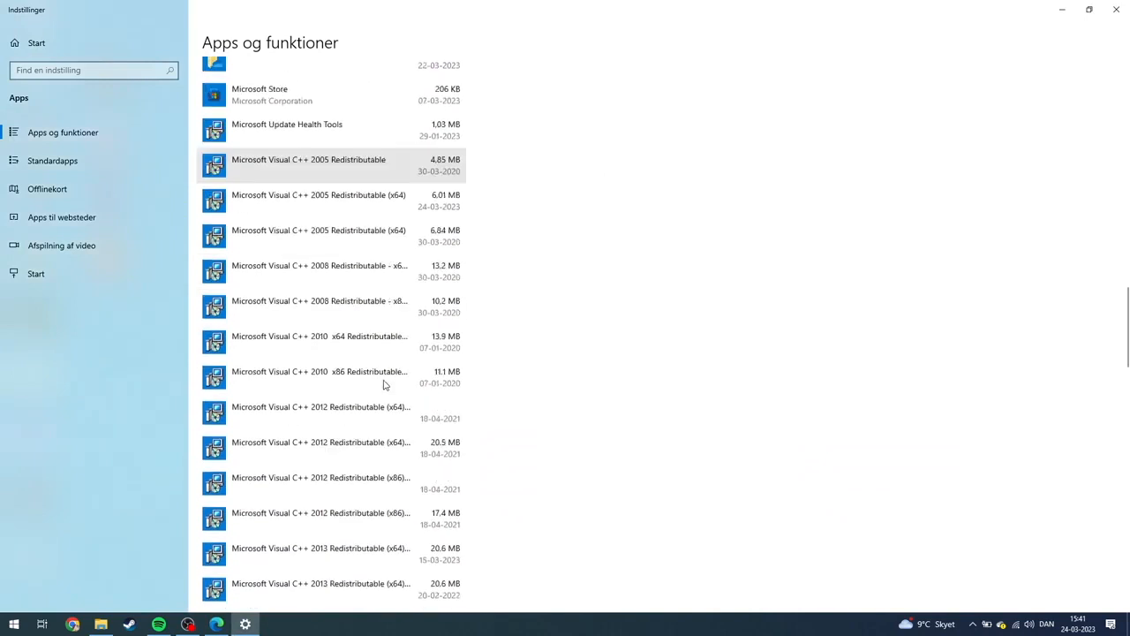
pyautogui.scroll(-3)
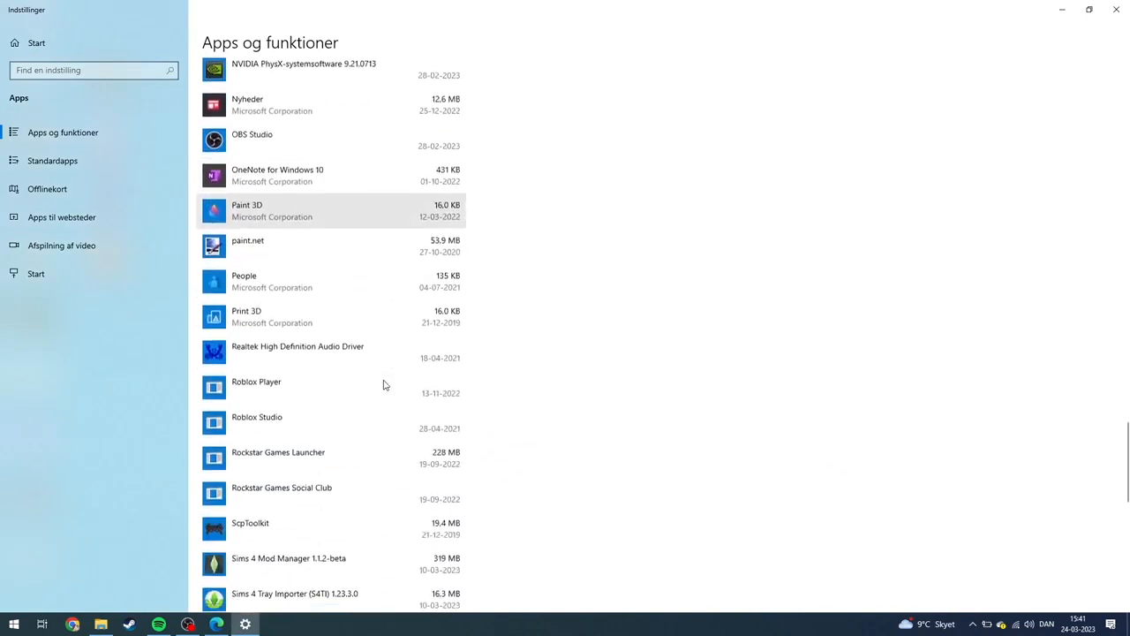
pyautogui.scroll(-3)
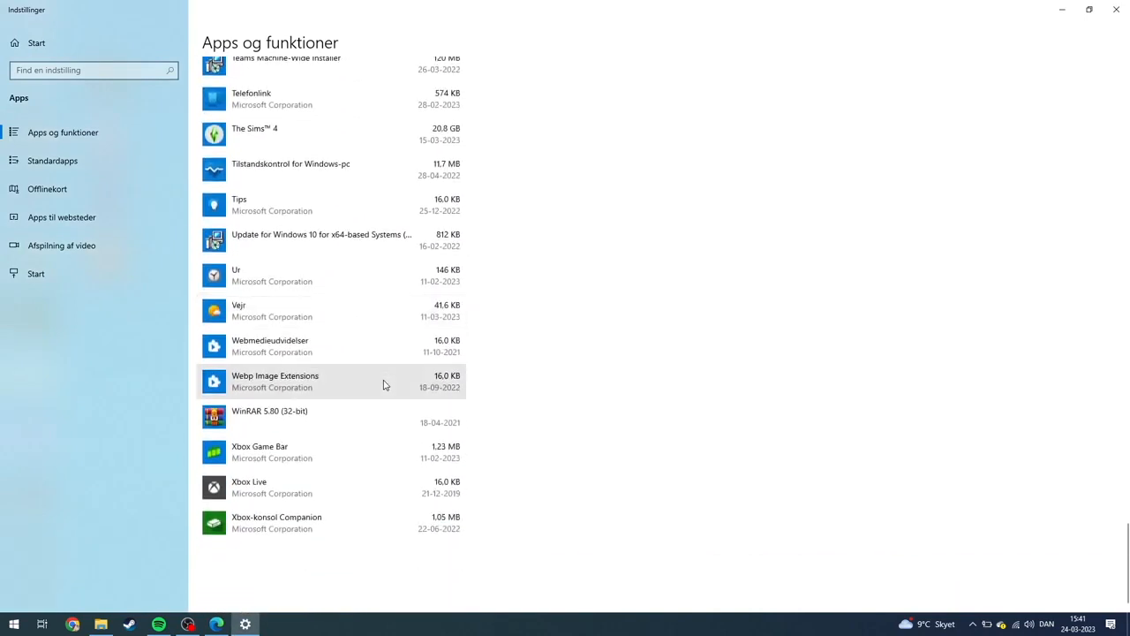